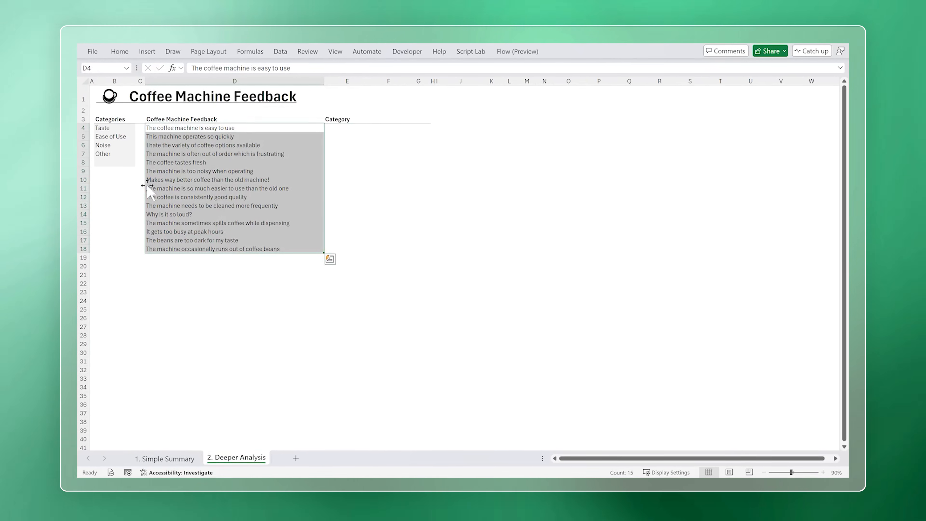
Preview Copilot in the Coffee Machine Feedback and issues tracker workbooks, then start a blank workbook.
{"action": "left_click", "coordinate": [106, 125]}
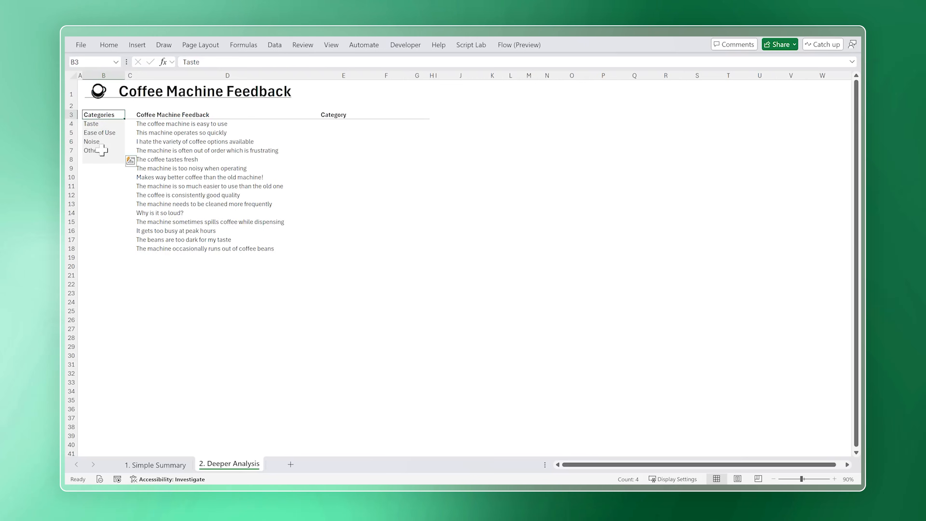
{"action": "left_click", "coordinate": [90, 150]}
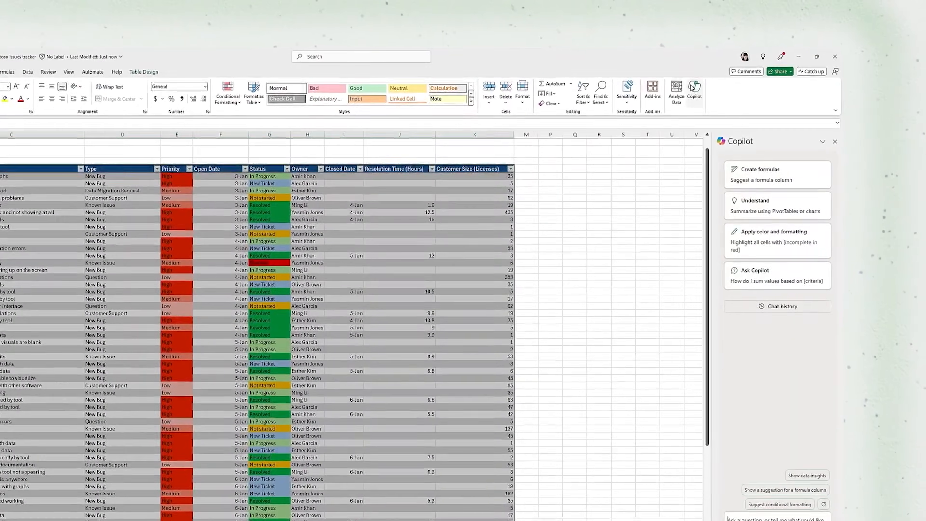
{"action": "left_click", "coordinate": [776, 205]}
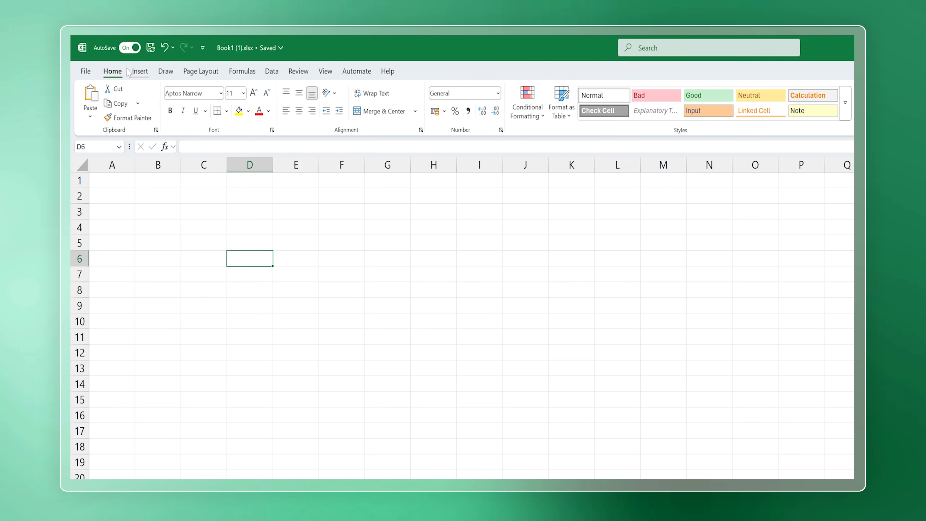
Try =COPILOT in a cell, then view the Account page's Microsoft 365 subscription apps including Copilot.
{"action": "left_click", "coordinate": [85, 71]}
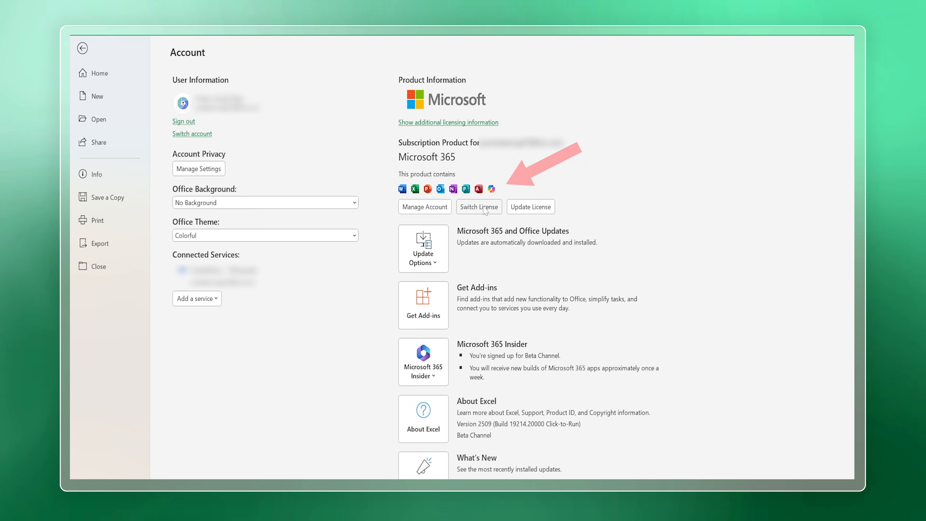
{"action": "mouse_move", "coordinate": [490, 189]}
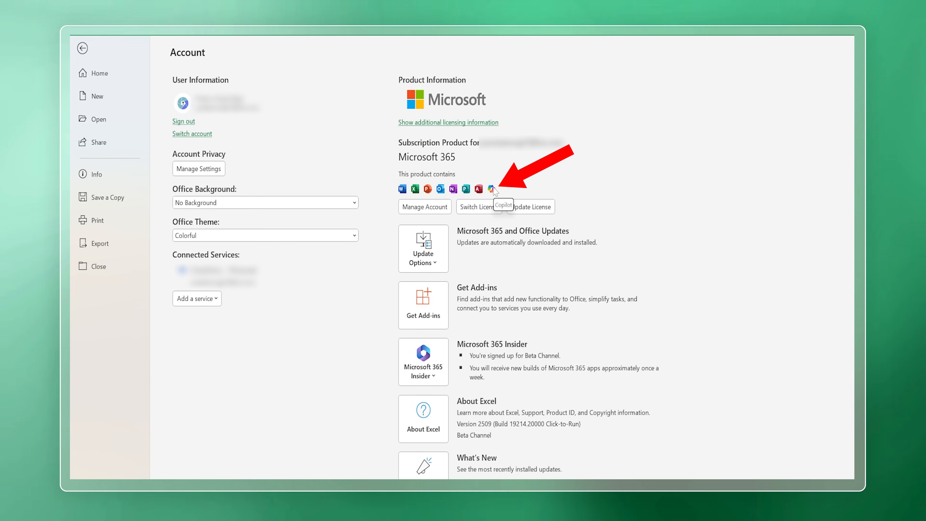
{"action": "left_click", "coordinate": [82, 48]}
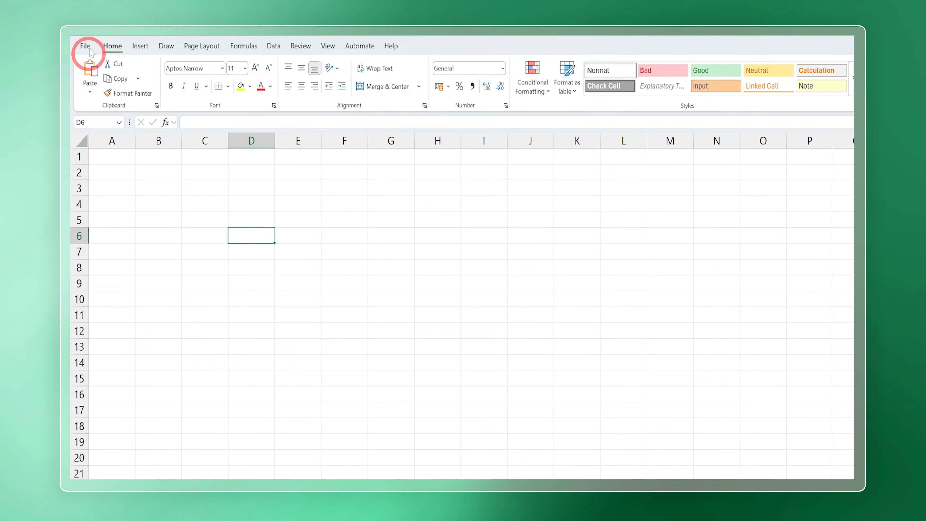
{"action": "type", "text": "=COPIL"}
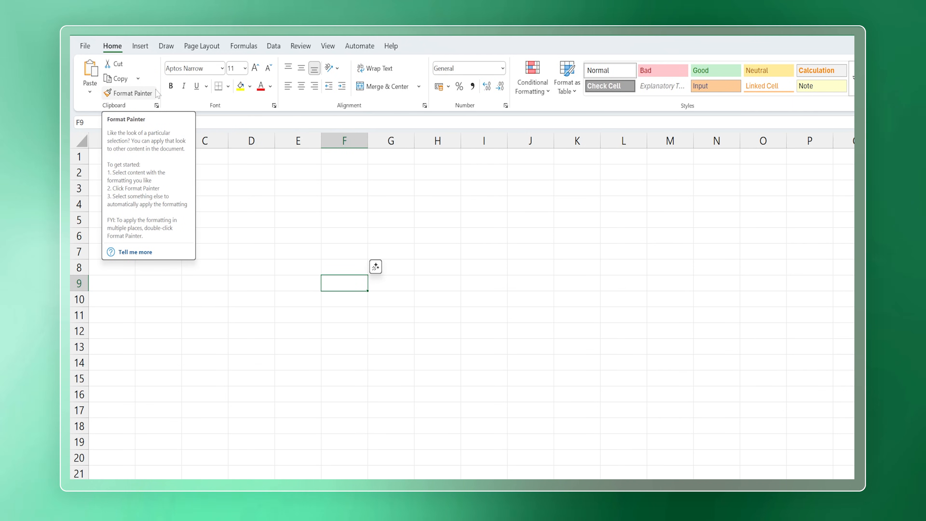
{"action": "left_click", "coordinate": [85, 46]}
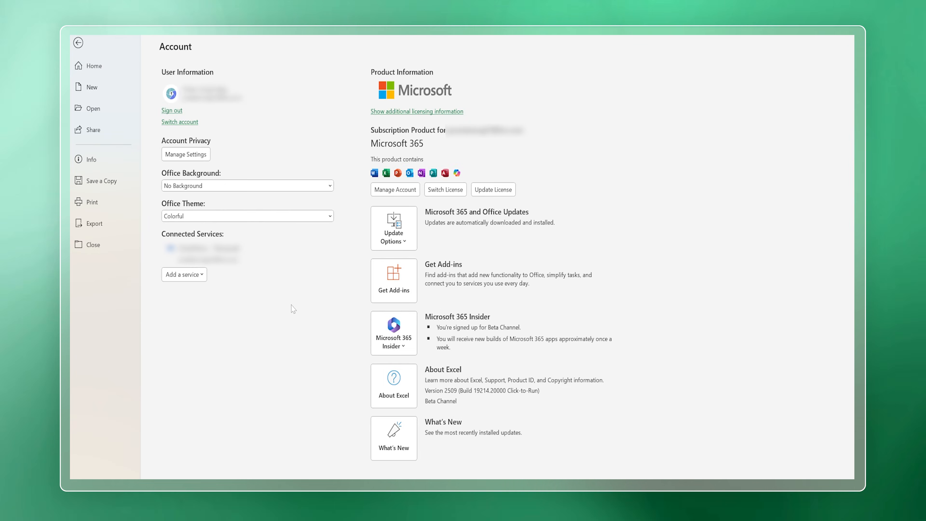
Check the Microsoft 365 Insider Change Channel settings confirm Beta Channel enrollment.
{"action": "left_click", "coordinate": [394, 332]}
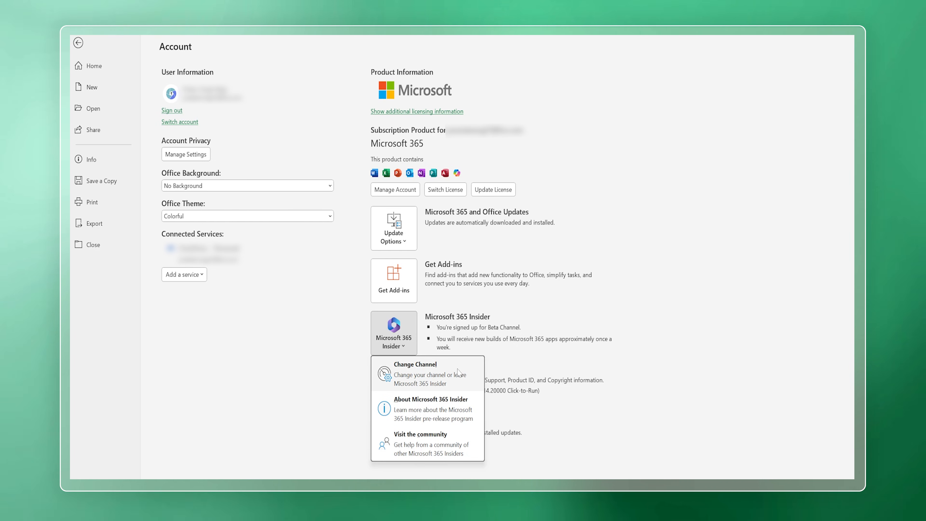
{"action": "left_click", "coordinate": [416, 364]}
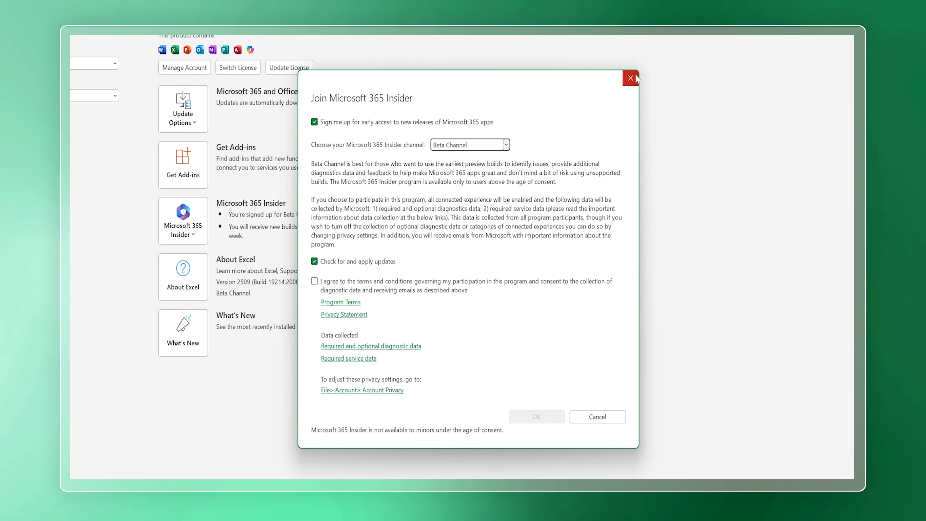
{"action": "mouse_move", "coordinate": [631, 78]}
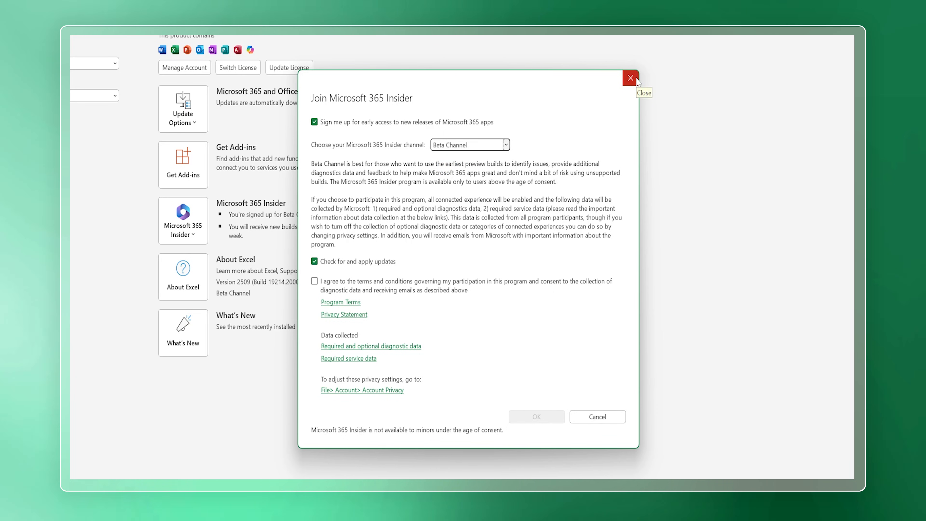
{"action": "left_click", "coordinate": [630, 78]}
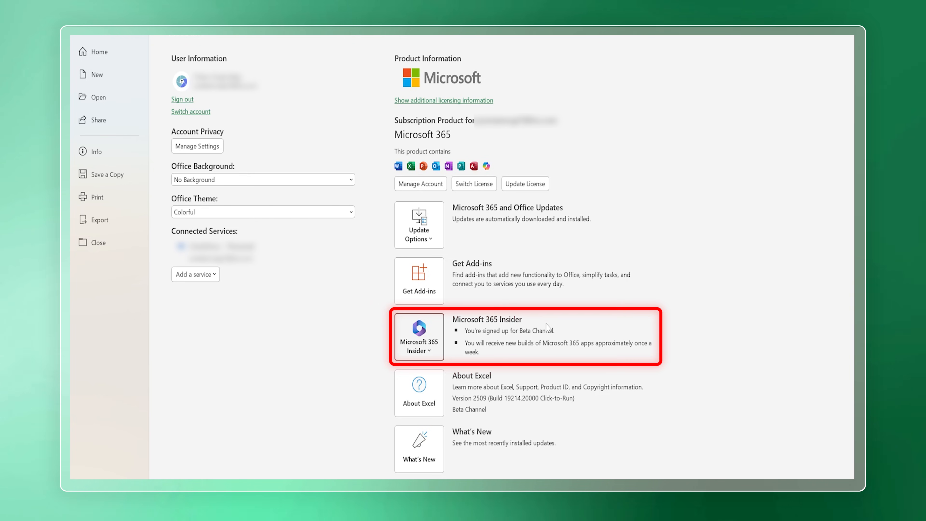
{"action": "mouse_move", "coordinate": [514, 249]}
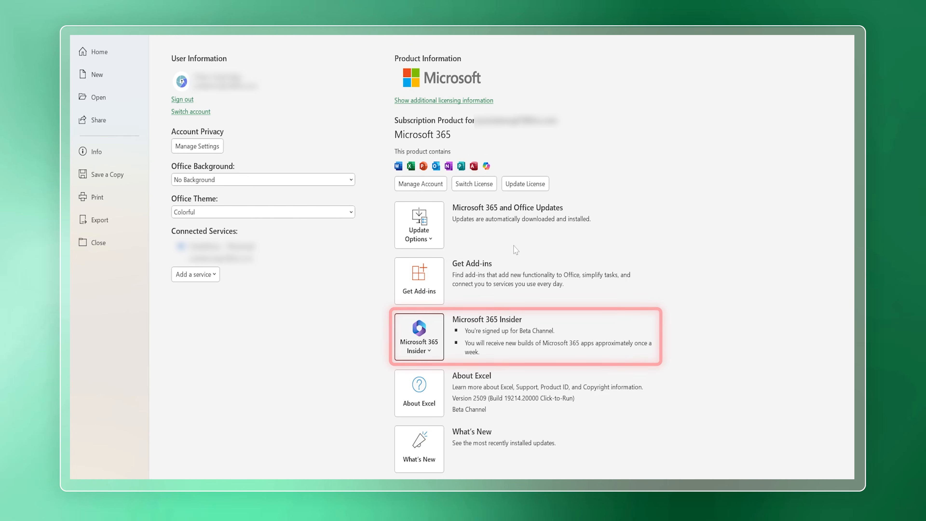
Run Update Now and dismiss the Office up-to-date message.
{"action": "left_click", "coordinate": [418, 224]}
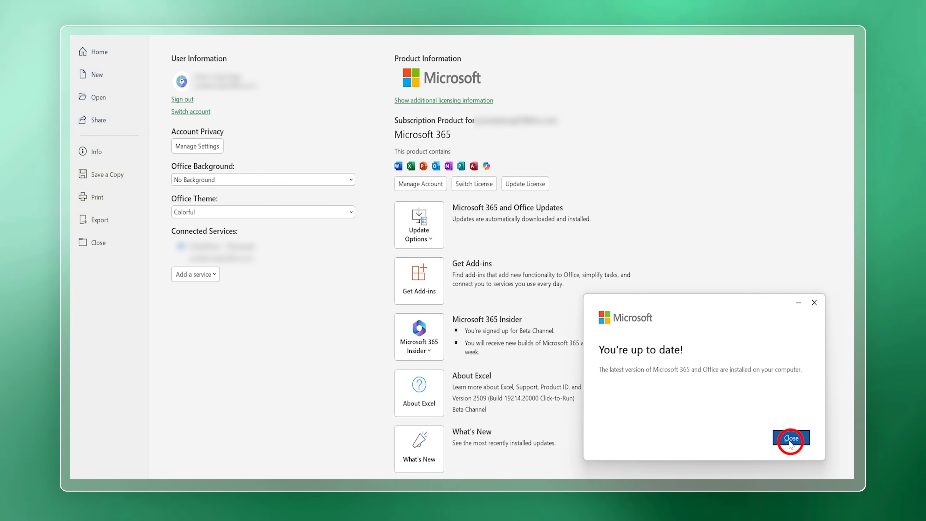
{"action": "left_click", "coordinate": [790, 439]}
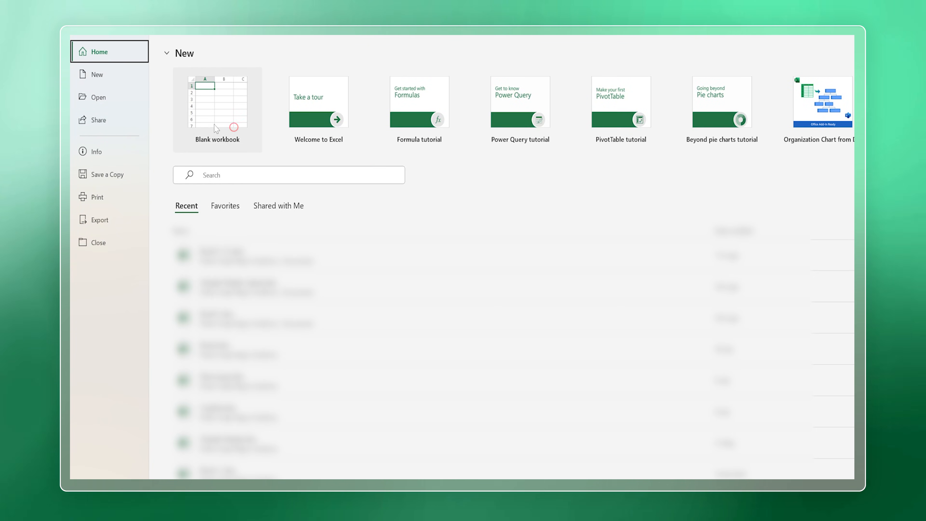
Create a blank workbook and paste the five product names into A1:A5.
{"action": "left_click", "coordinate": [217, 110]}
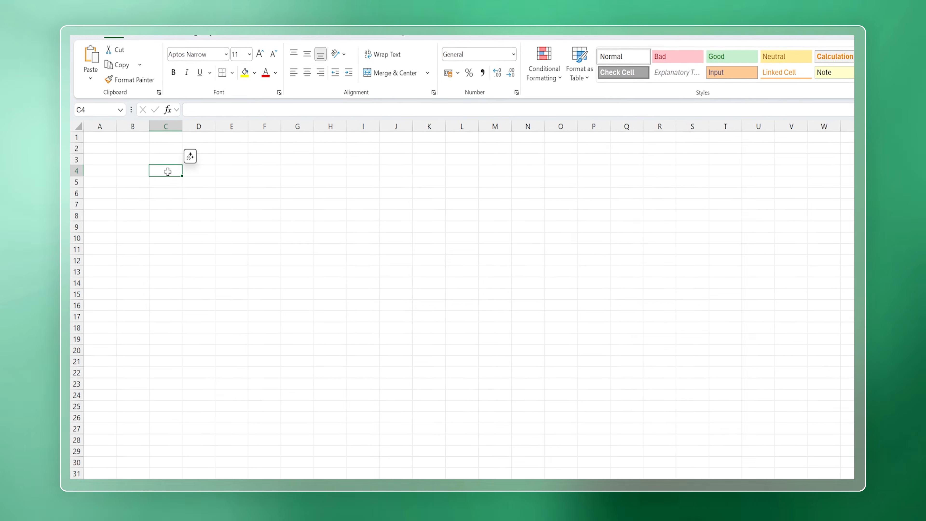
{"action": "type", "text": "=COP"}
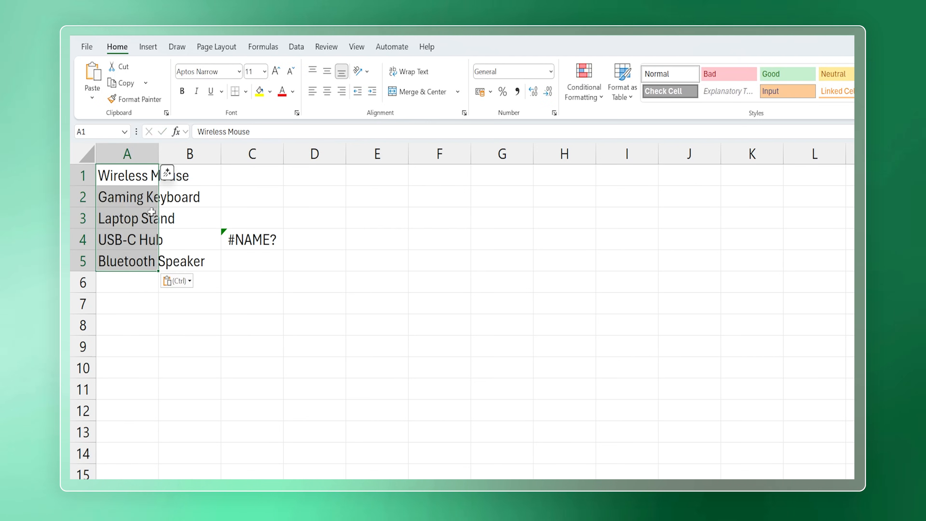
{"action": "left_click", "coordinate": [239, 432]}
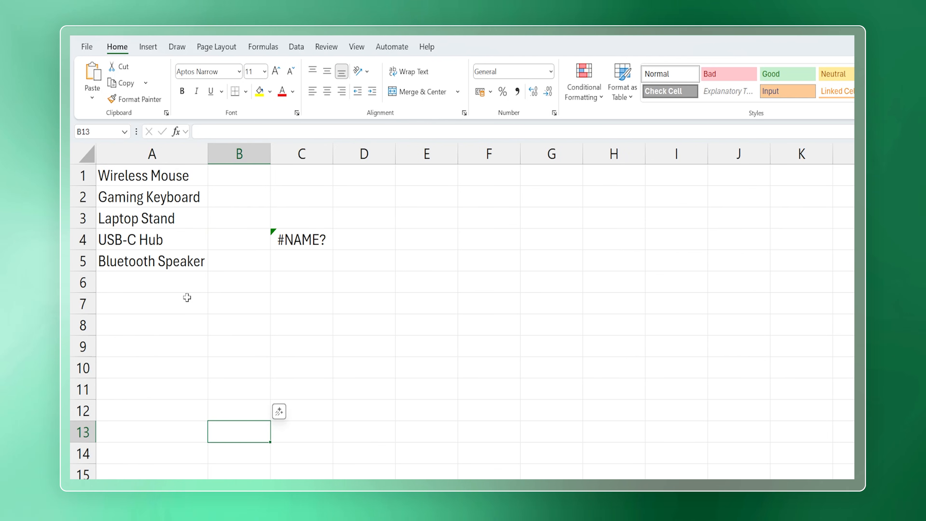
{"action": "left_click", "coordinate": [550, 324]}
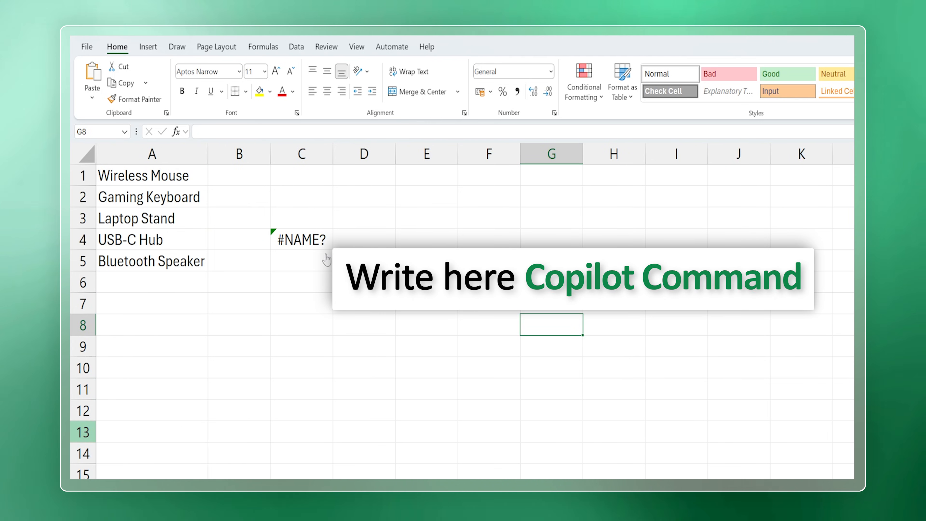
Clear the #NAME? formula in C4 and select B1 for the translations.
{"action": "left_click", "coordinate": [301, 239]}
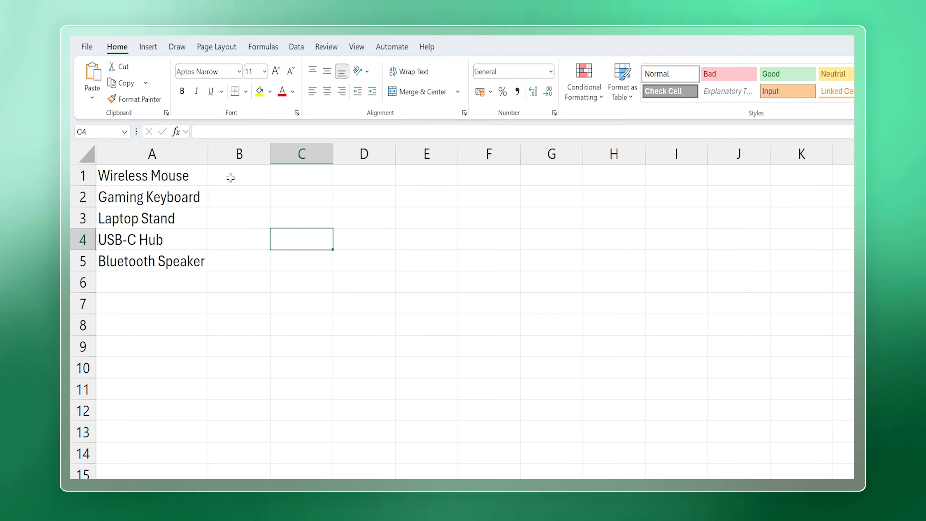
{"action": "left_click", "coordinate": [239, 176]}
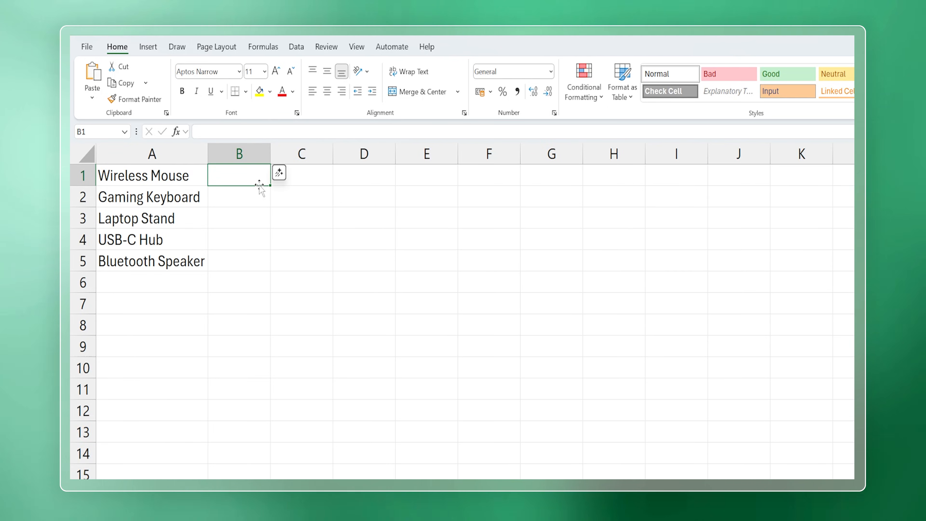
{"action": "mouse_move", "coordinate": [297, 181]}
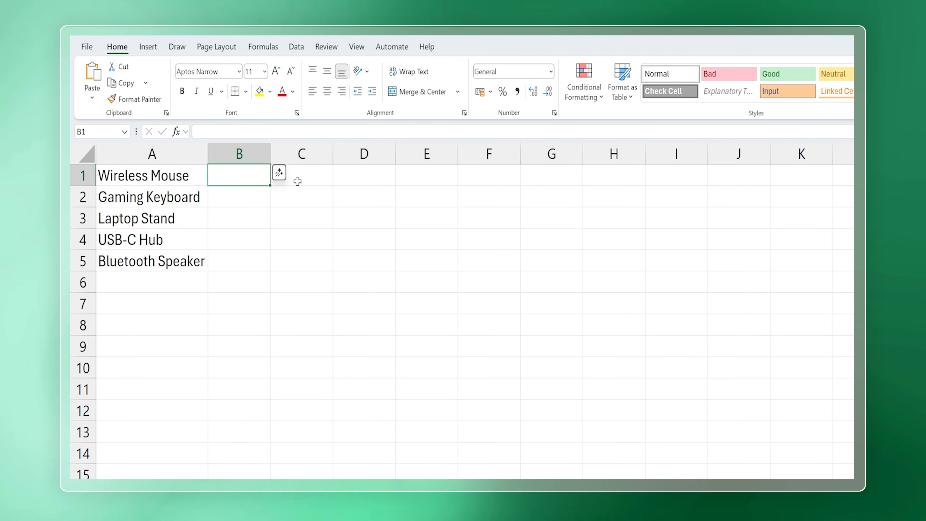
Paste a COPILOT formula in B1 translating A1:A5 to Spanish, which returns #BLOCKED!
{"action": "right_click", "coordinate": [238, 175]}
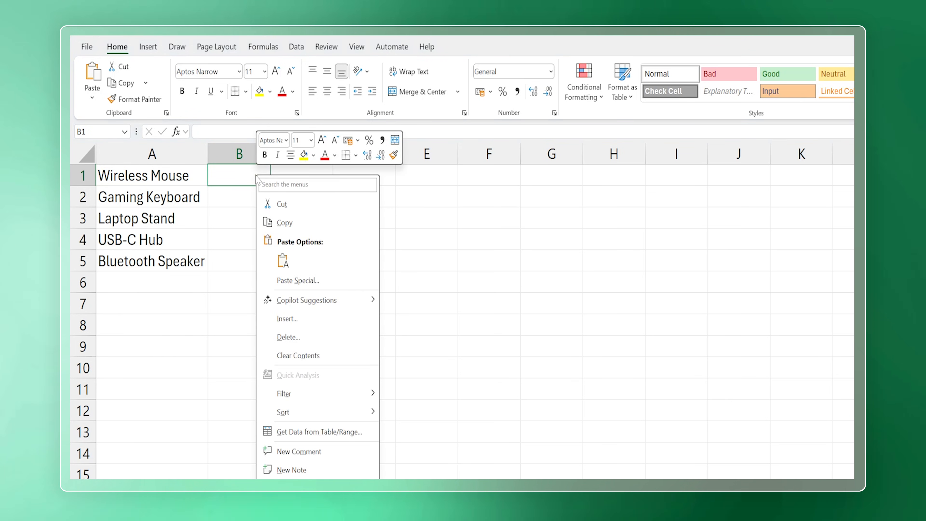
{"action": "mouse_move", "coordinate": [290, 249]}
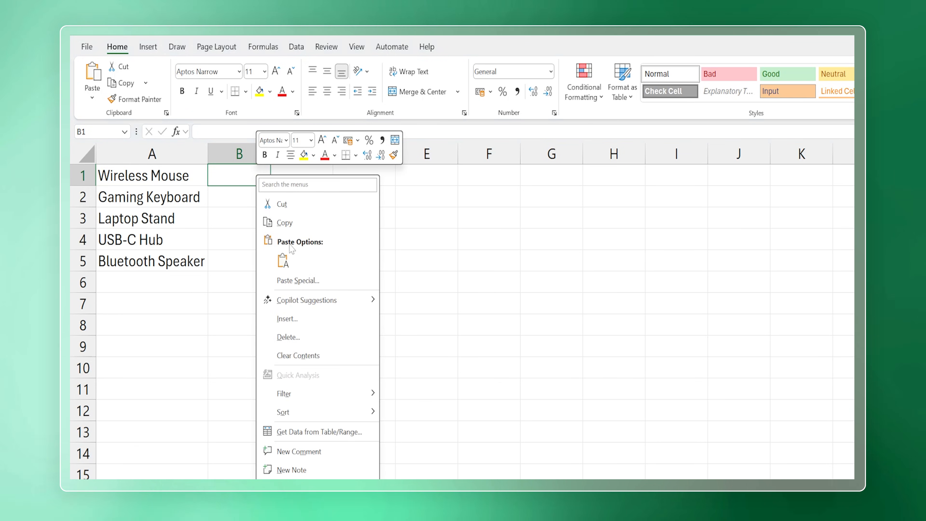
{"action": "left_click", "coordinate": [284, 261]}
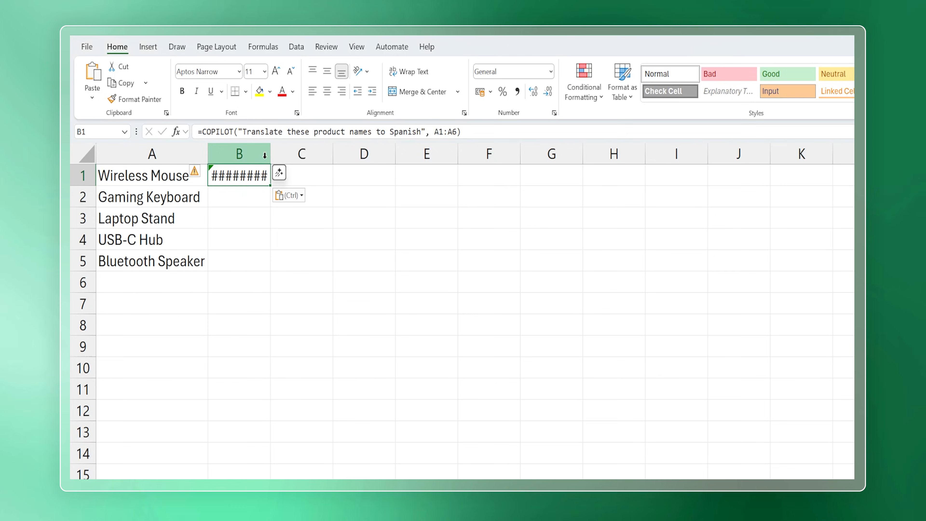
{"action": "double_click", "coordinate": [239, 175]}
{"action": "type", "text": "5"}
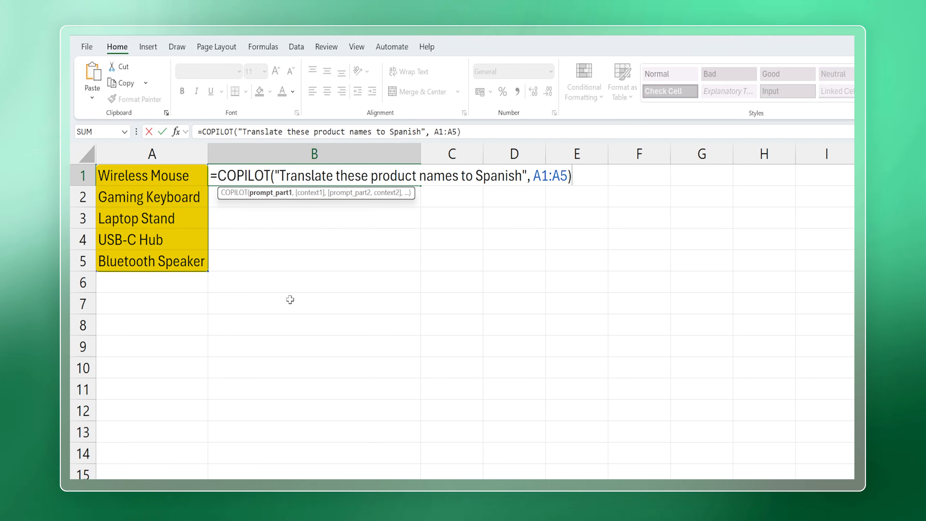
{"action": "mouse_move", "coordinate": [497, 196]}
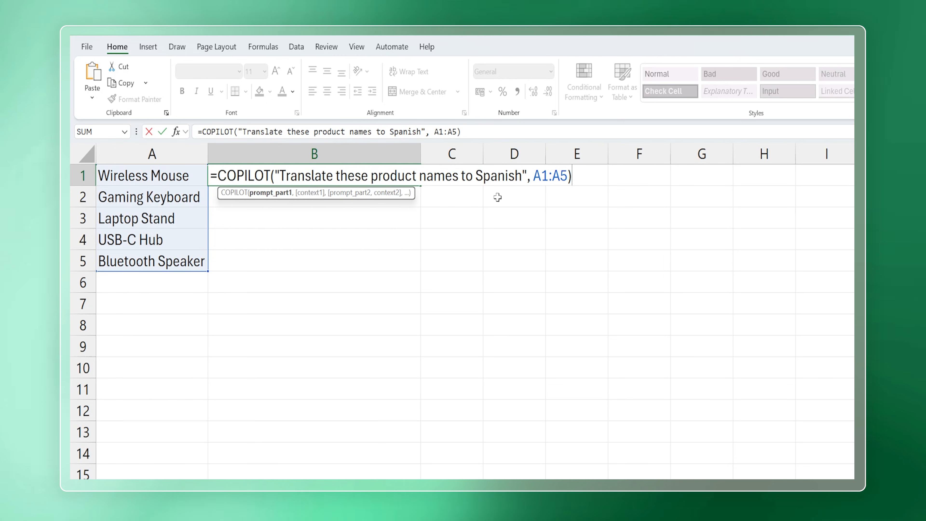
{"action": "key", "text": "Return"}
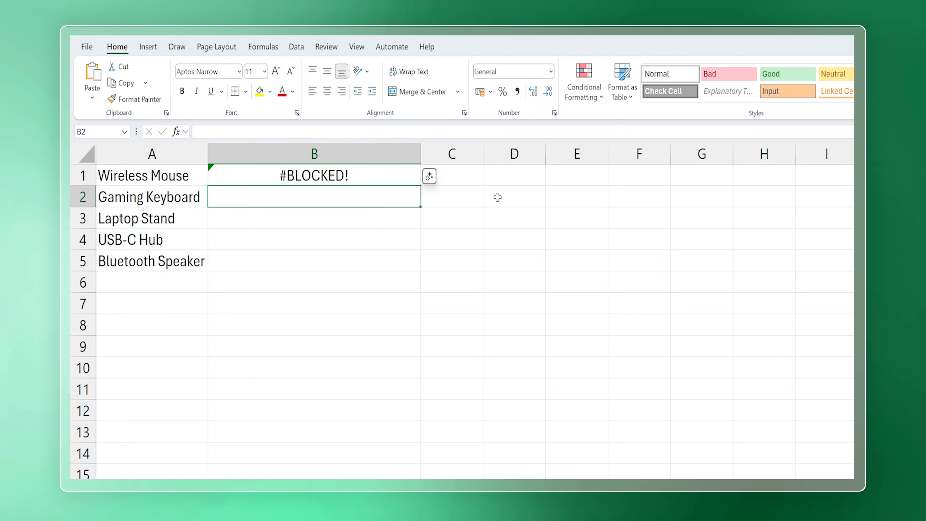
{"action": "left_click", "coordinate": [313, 175]}
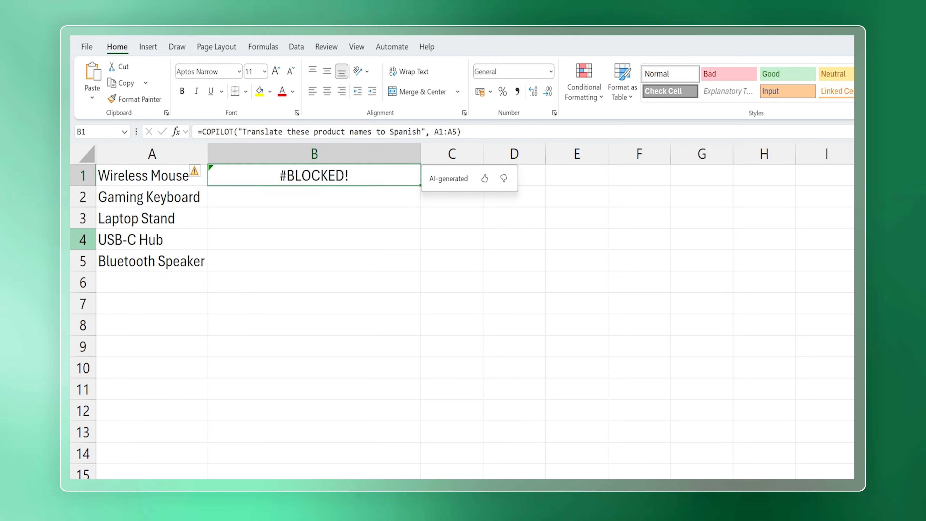
{"action": "mouse_move", "coordinate": [208, 264]}
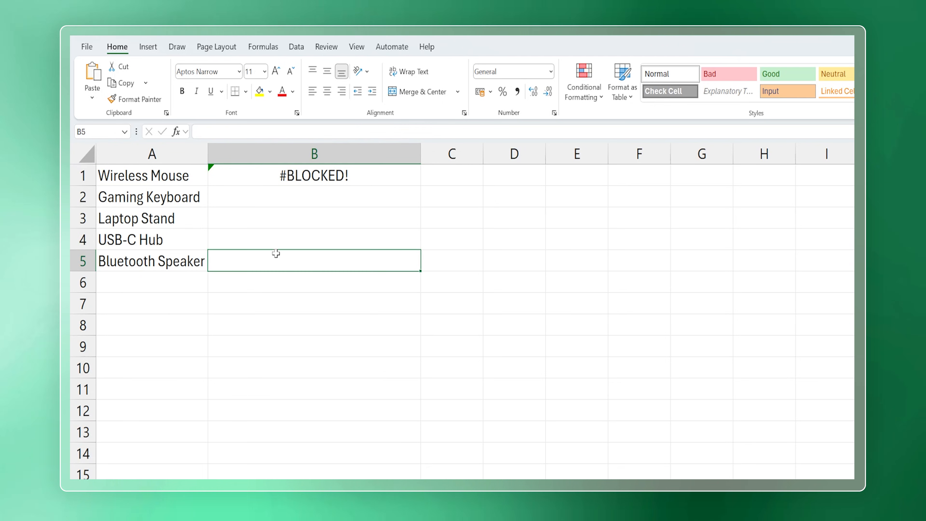
{"action": "scroll", "scroll_direction": "right", "scroll_amount": 3}
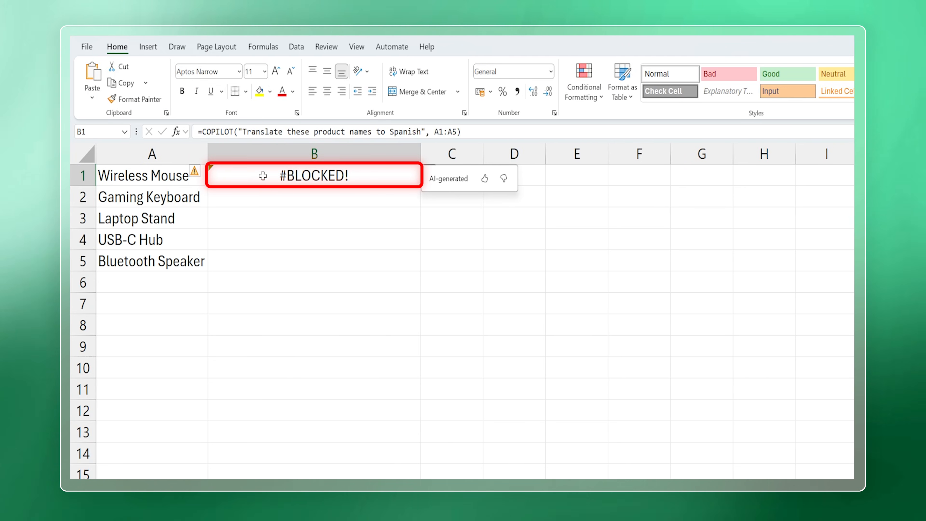
{"action": "mouse_move", "coordinate": [306, 226]}
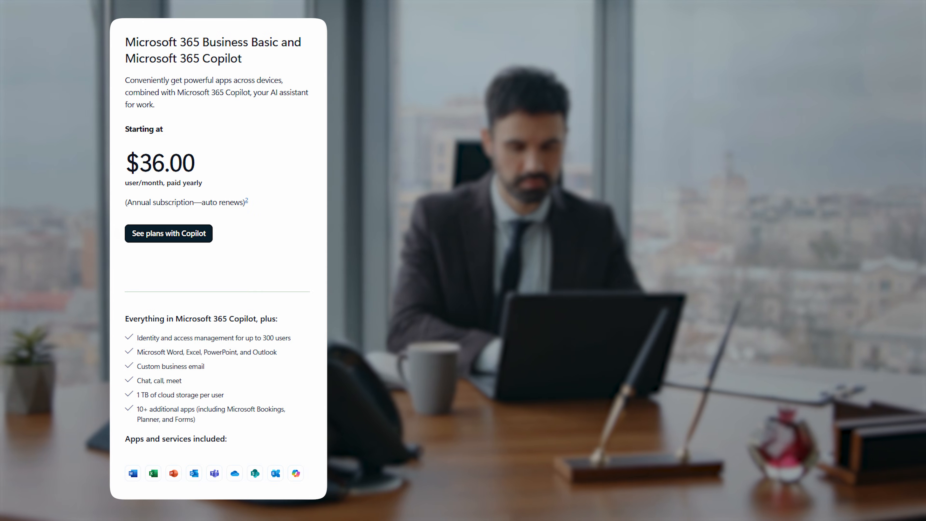
{"action": "left_click", "coordinate": [168, 233]}
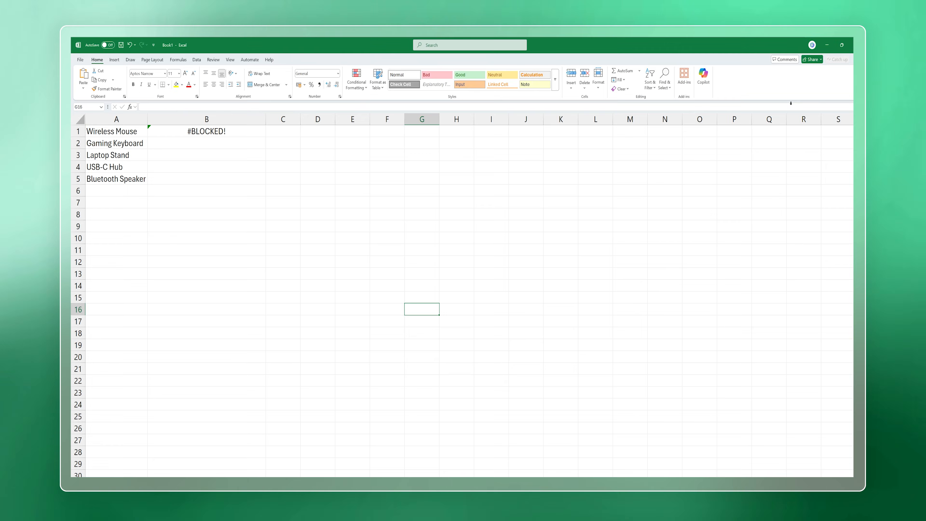
Prompt the Copilot pane to translate A1:A5 into Spanish, filling B1:B5 from Ratón inalámbrico to Altavoz Bluetooth.
{"action": "left_click", "coordinate": [702, 79]}
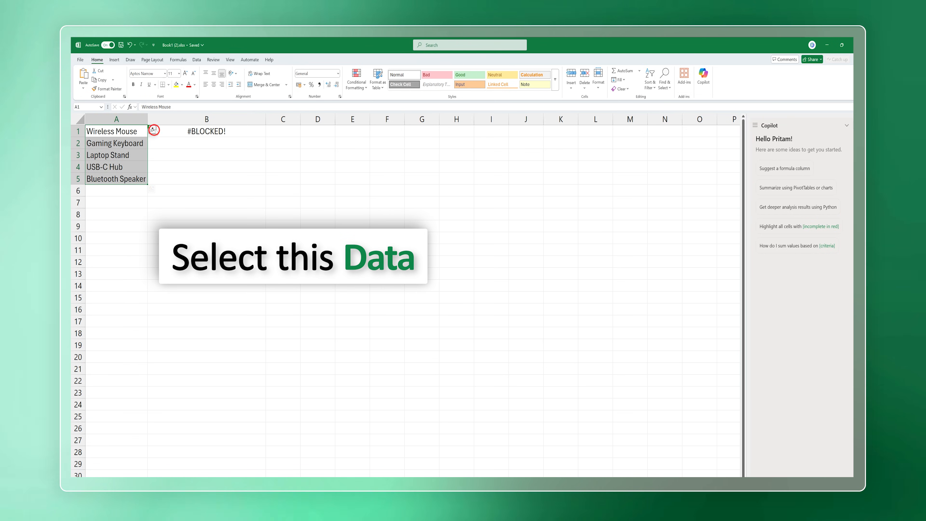
{"action": "left_click", "coordinate": [153, 129]}
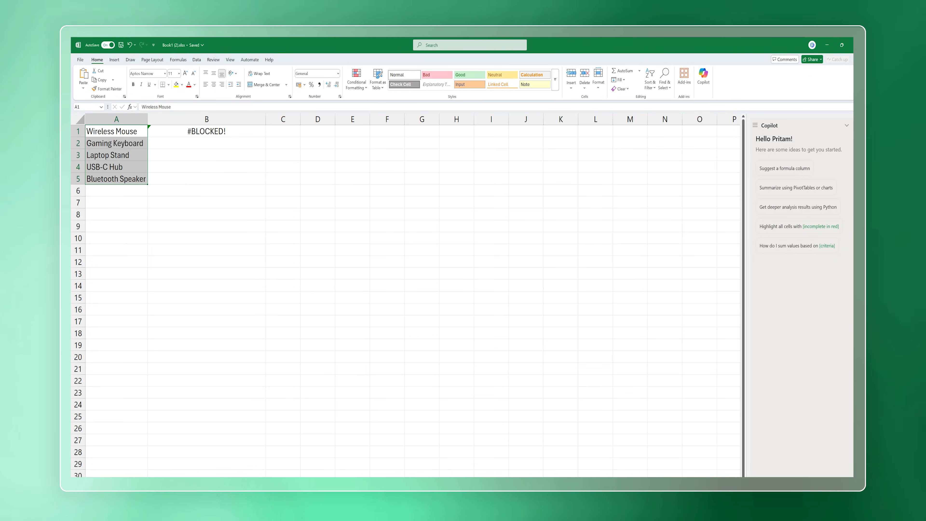
{"action": "left_click", "coordinate": [845, 350]}
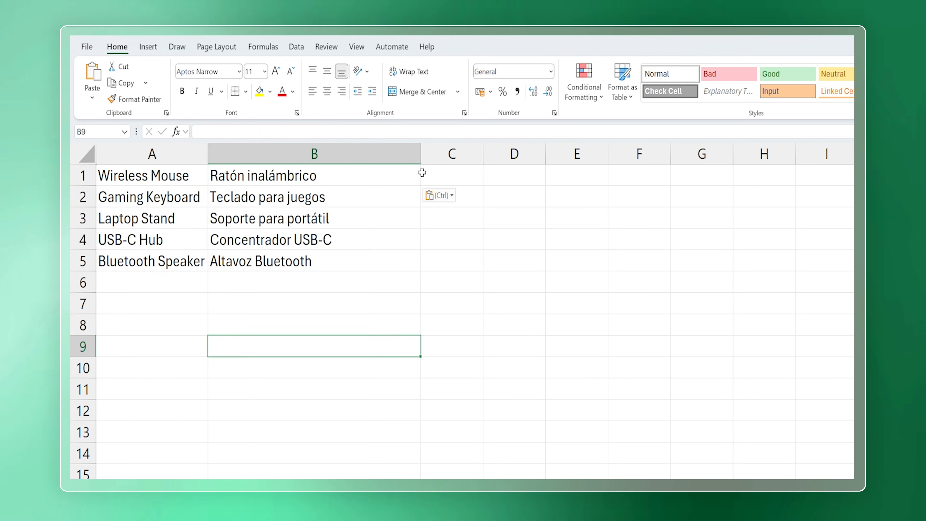
{"action": "left_click", "coordinate": [381, 326]}
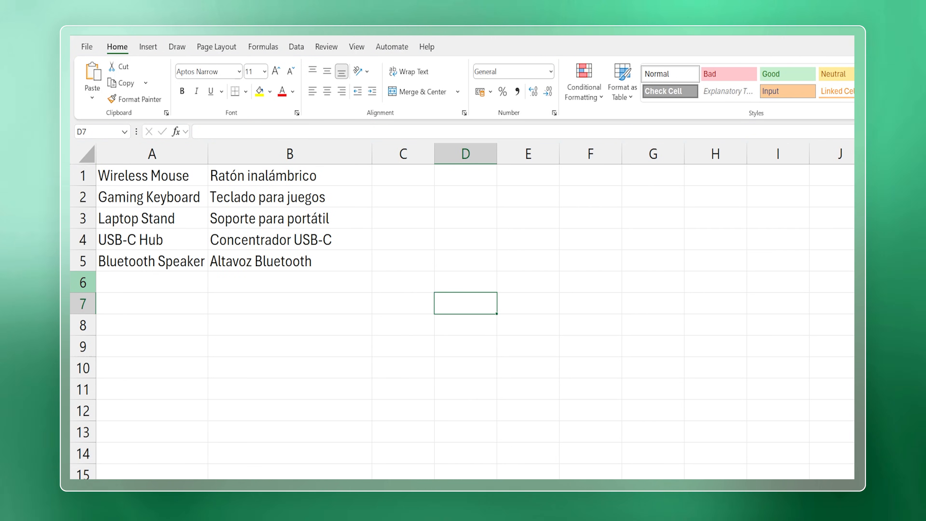
{"action": "mouse_move", "coordinate": [207, 336]}
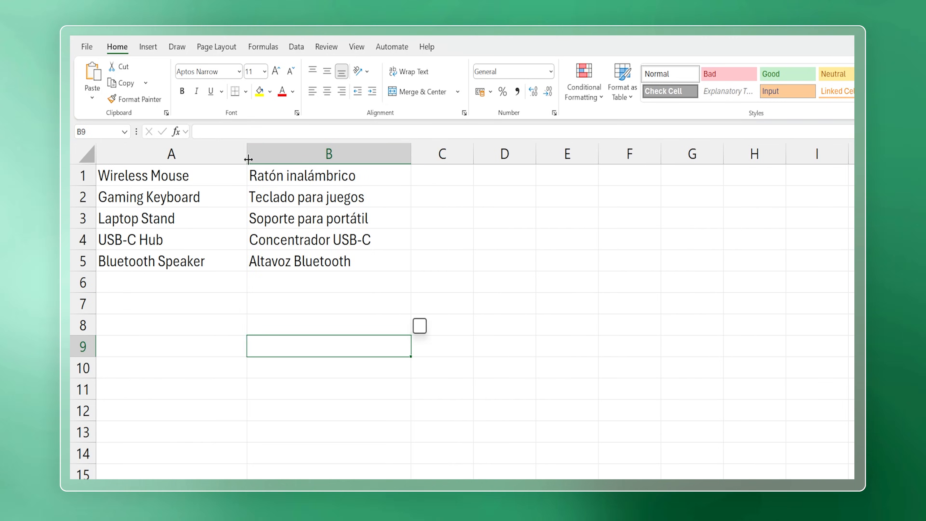
{"action": "left_click", "coordinate": [584, 77]}
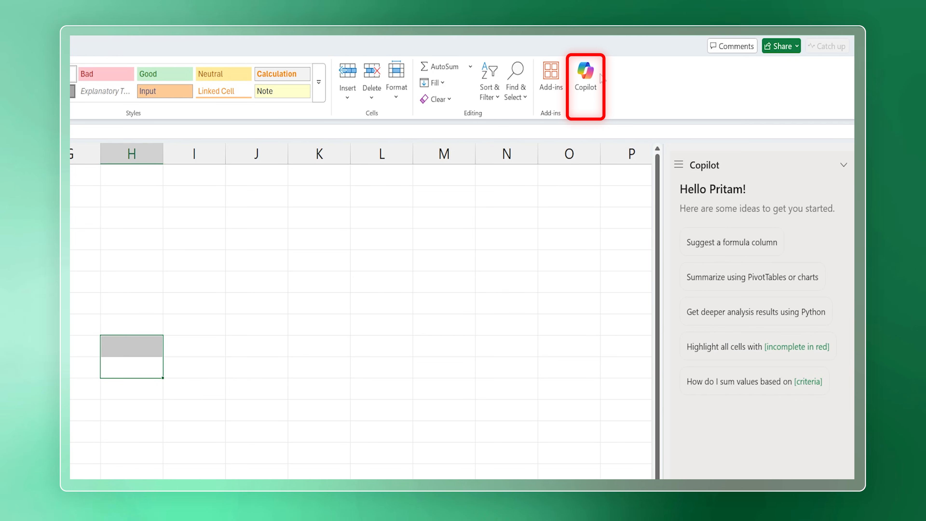
{"action": "mouse_move", "coordinate": [585, 76]}
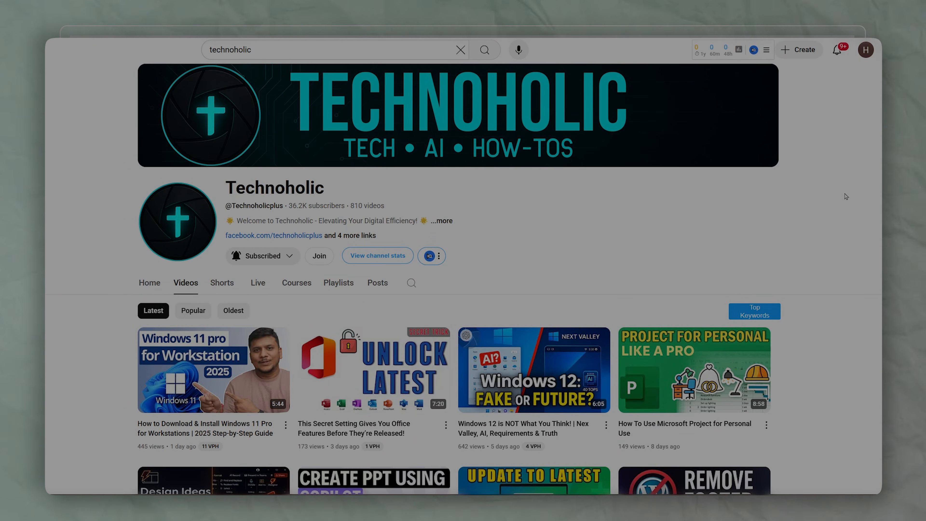
{"action": "scroll", "scroll_direction": "down", "scroll_amount": 3}
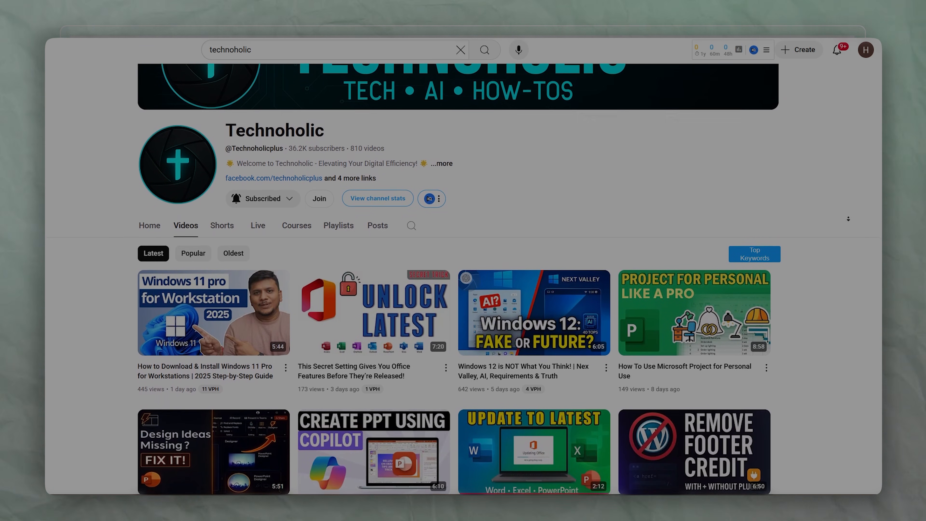
{"action": "scroll", "scroll_direction": "down", "scroll_amount": 3}
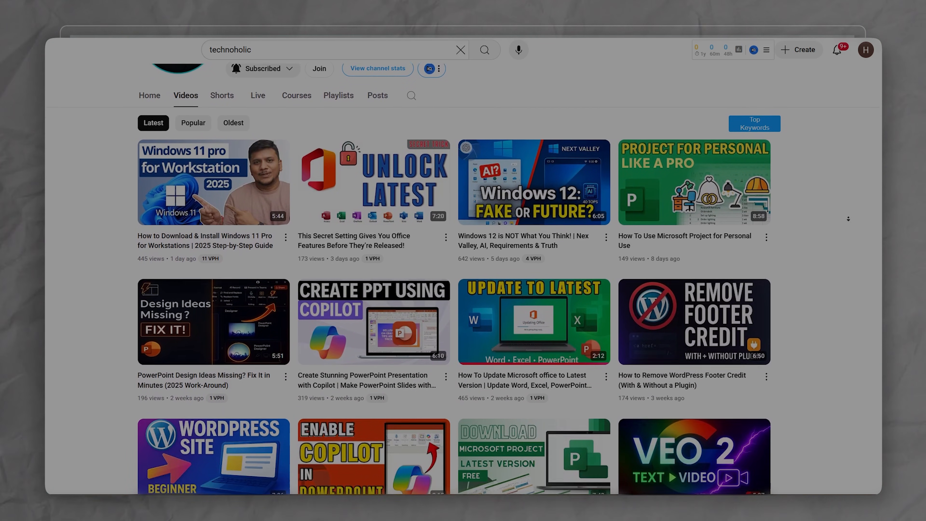
{"action": "scroll", "scroll_direction": "down", "scroll_amount": 3}
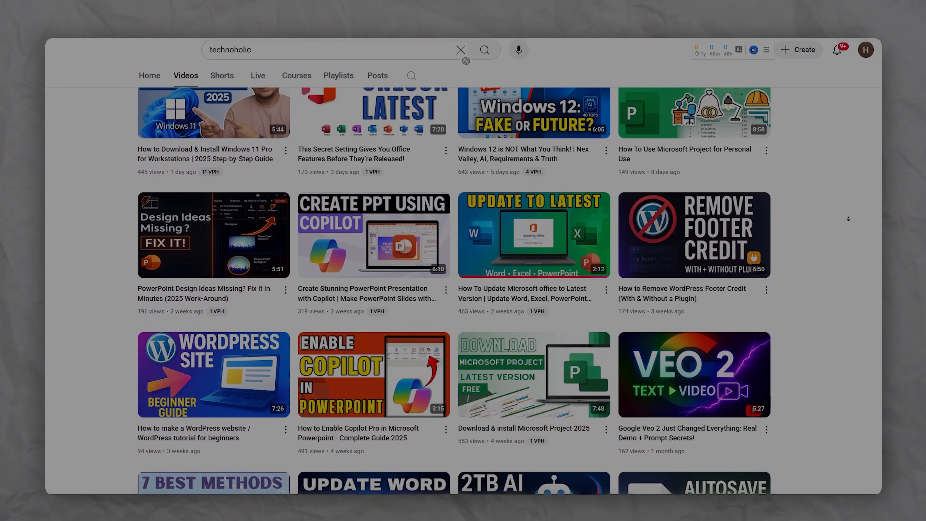
{"action": "scroll", "scroll_direction": "down", "scroll_amount": 3}
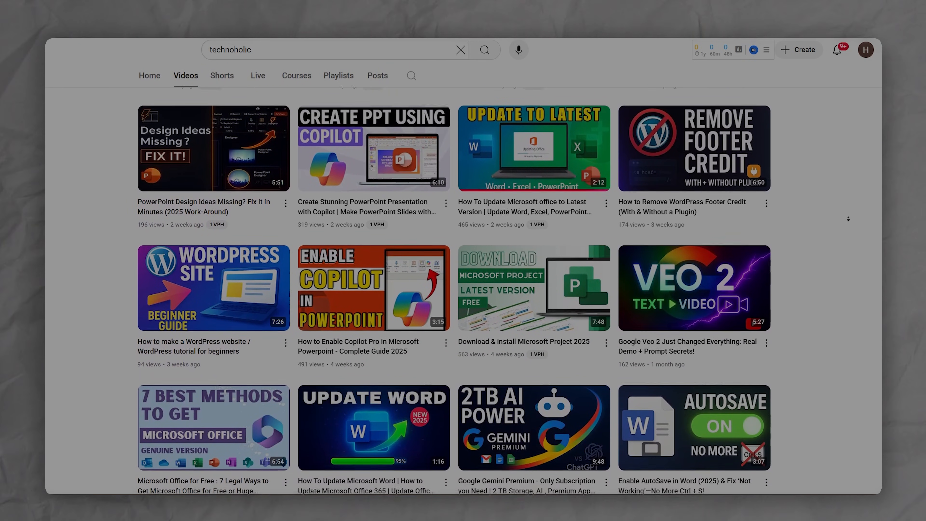
{"action": "scroll", "scroll_direction": "down", "scroll_amount": 3}
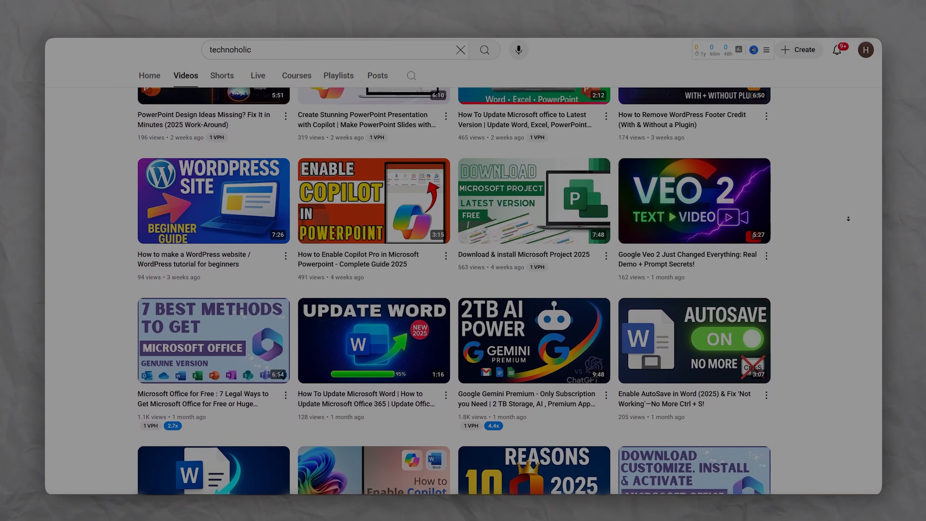